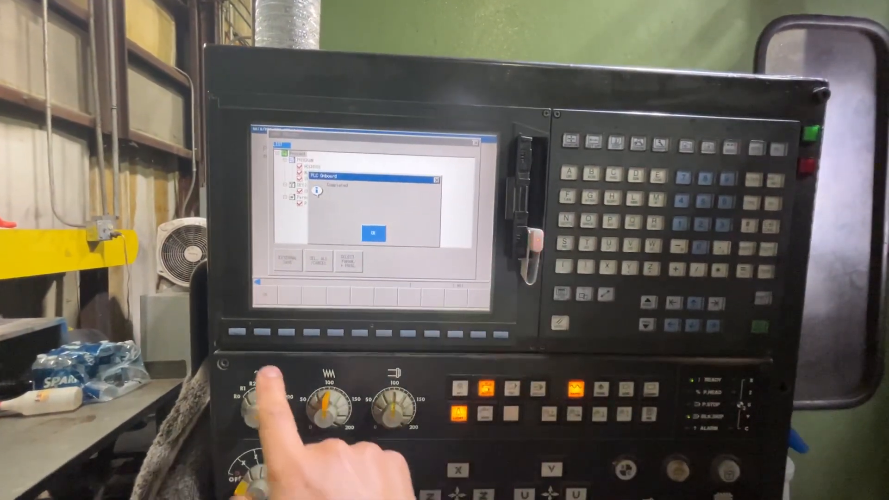
- Acknowledge the 'Completed' message so the Save Project tree shows again
left_click(375, 234)
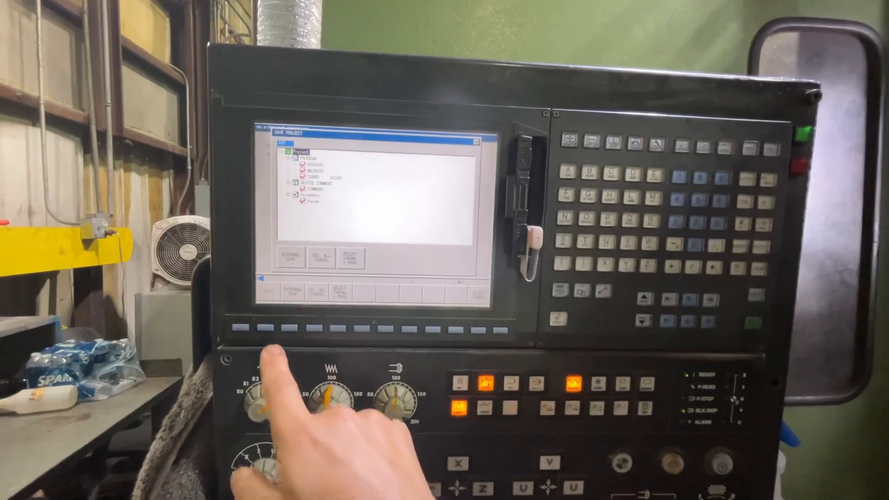